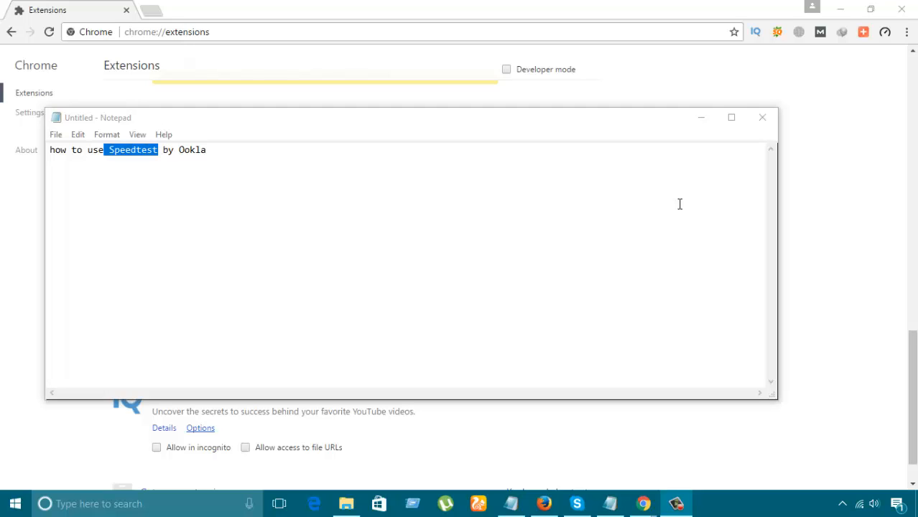
mouse_move(883, 115)
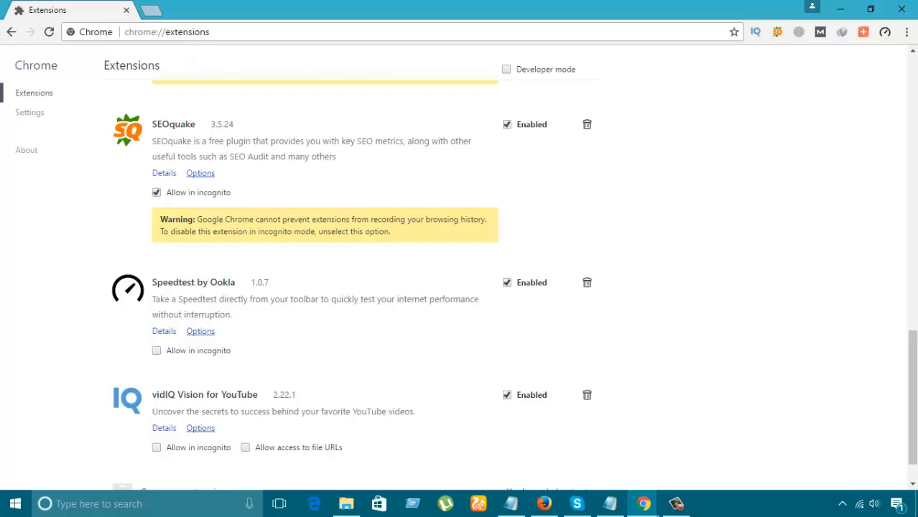
mouse_move(320, 303)
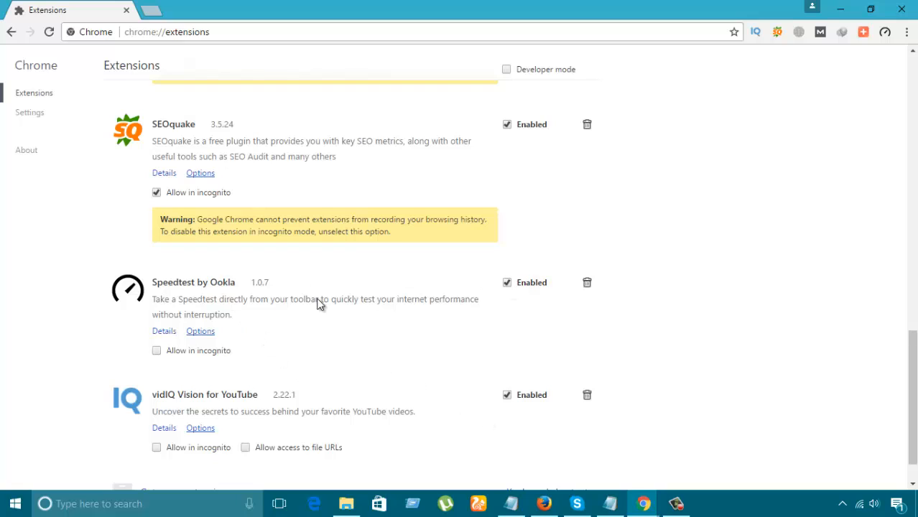
mouse_move(886, 31)
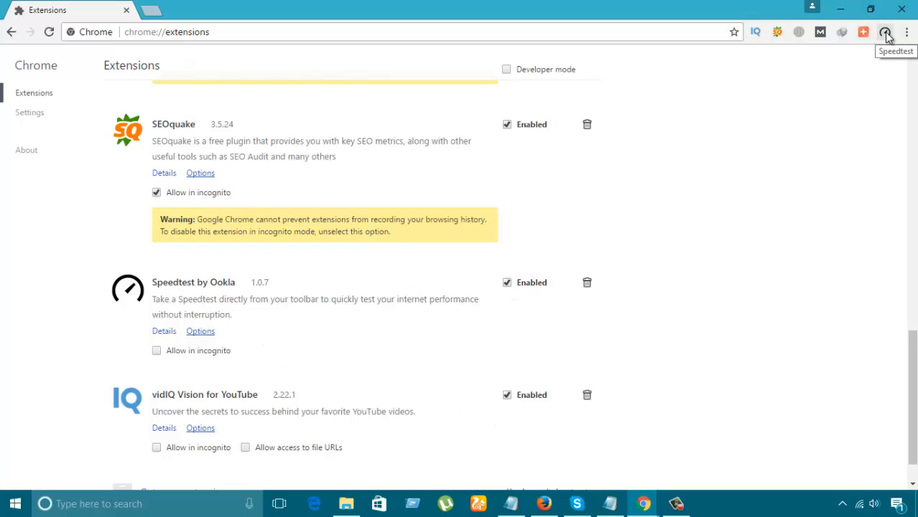
mouse_move(886, 33)
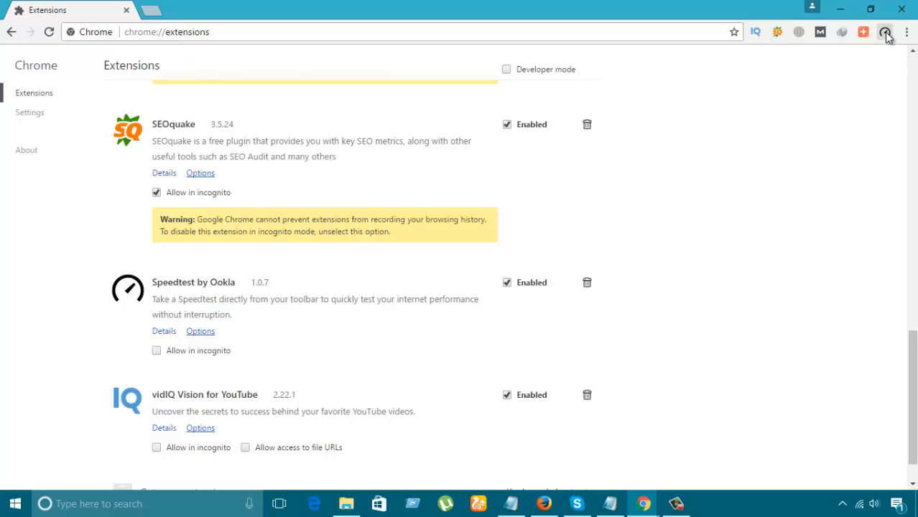
Step: Open the Speedtest by Ookla extension and start a test, measuring 6 ms ping
left_click(885, 32)
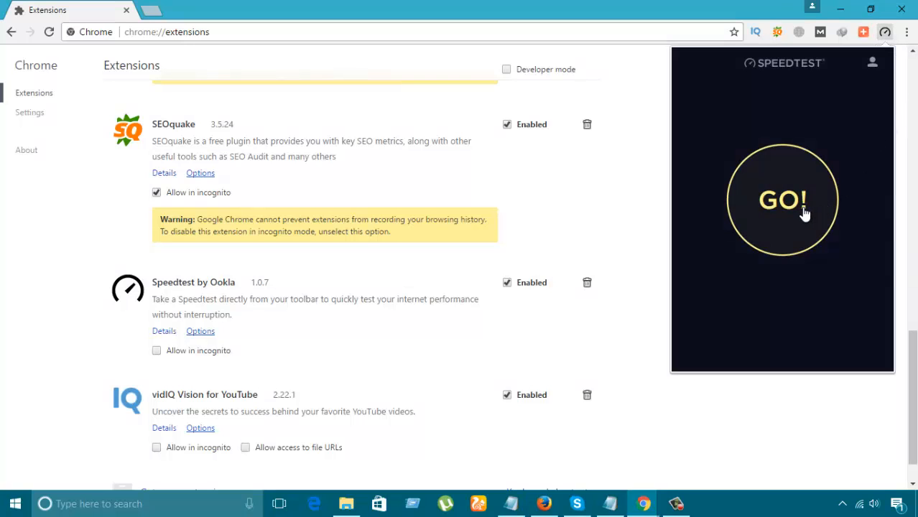
left_click(783, 200)
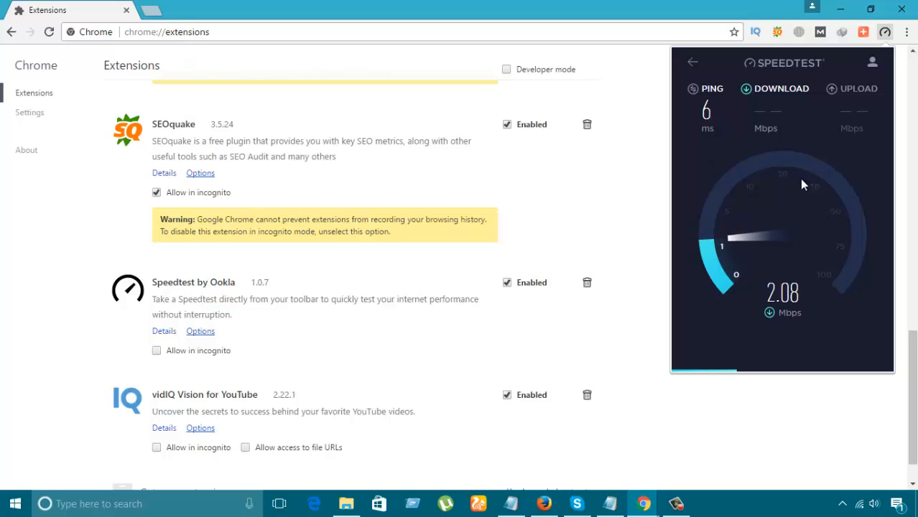
mouse_move(805, 309)
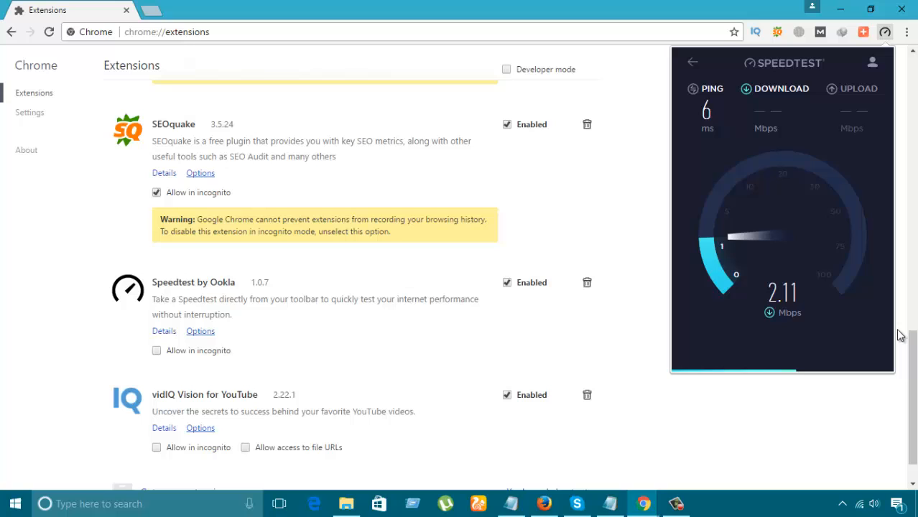
mouse_move(151, 13)
type("google.com/gmail/")
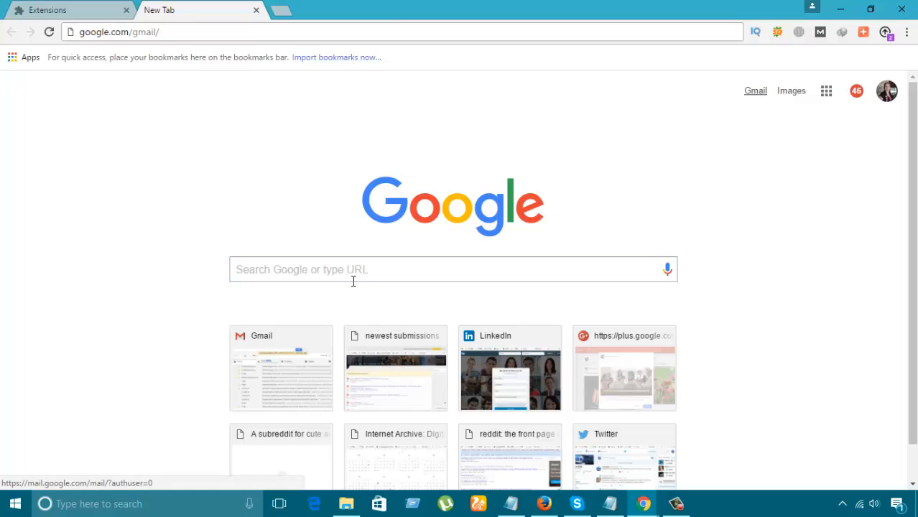
left_click(453, 269)
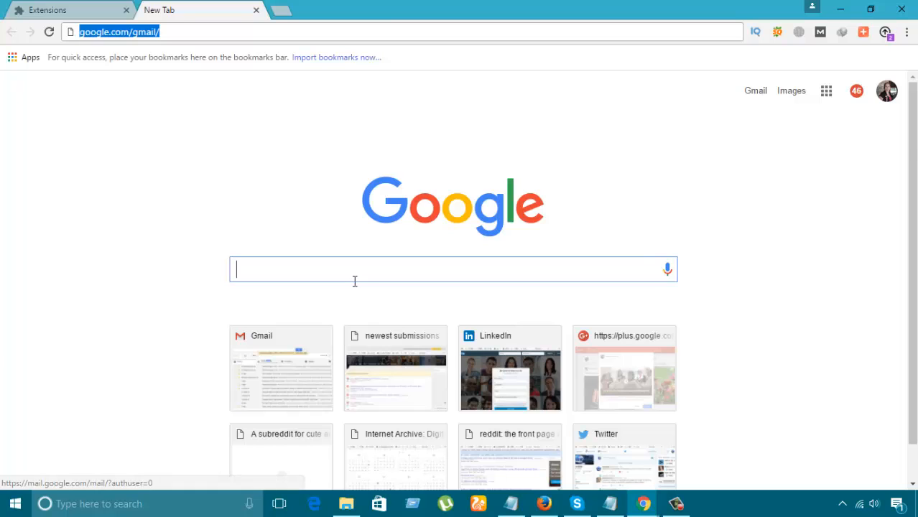
type("yahoo.com")
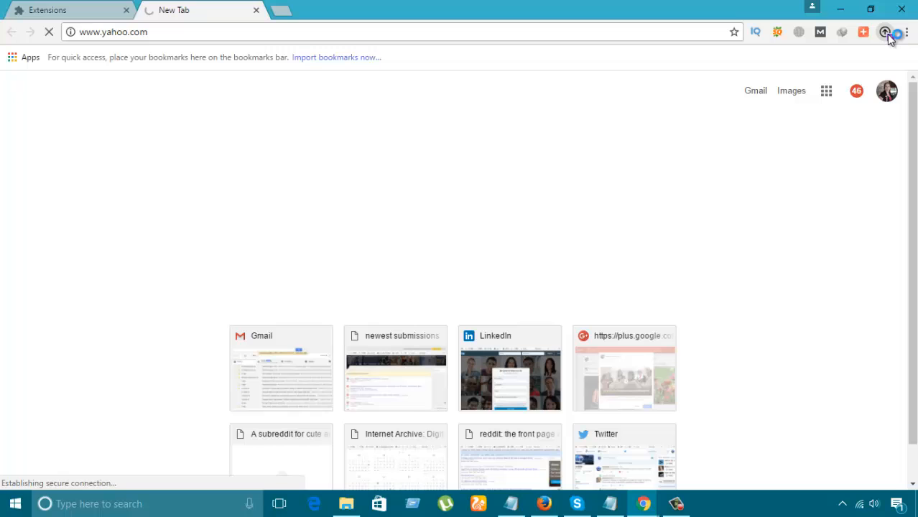
Step: Reopen Speedtest and rerun the test while Yahoo loads, getting a 4 ms ping
left_click(885, 32)
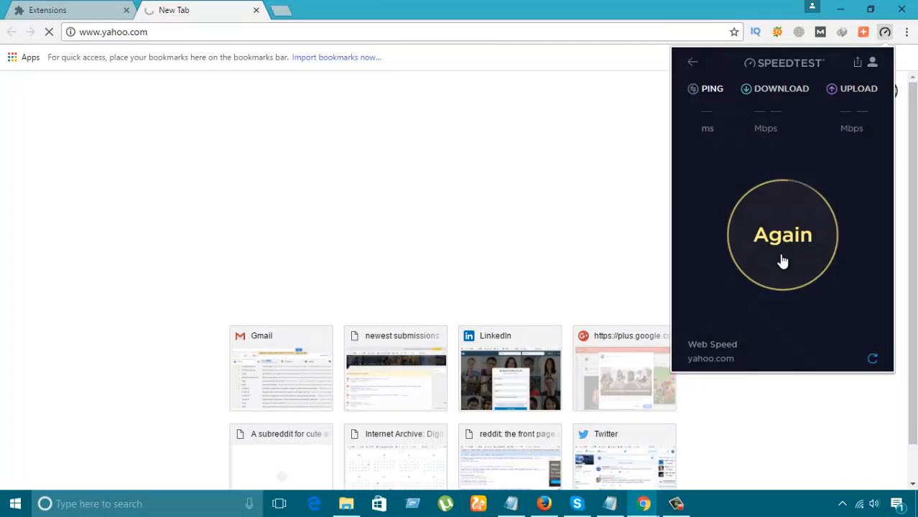
left_click(782, 234)
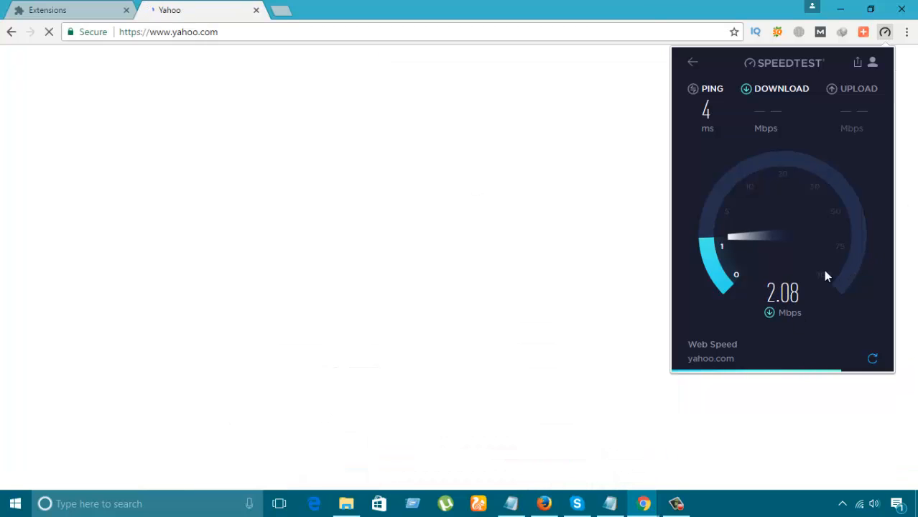
mouse_move(803, 322)
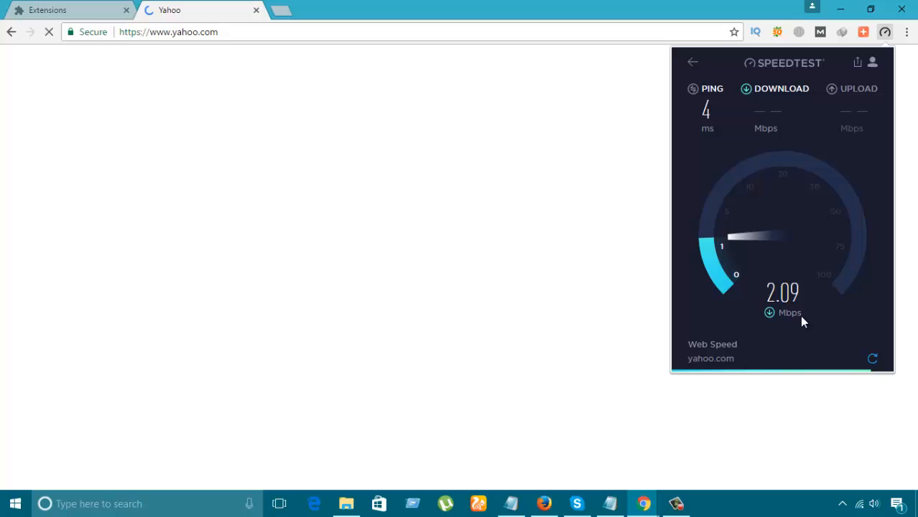